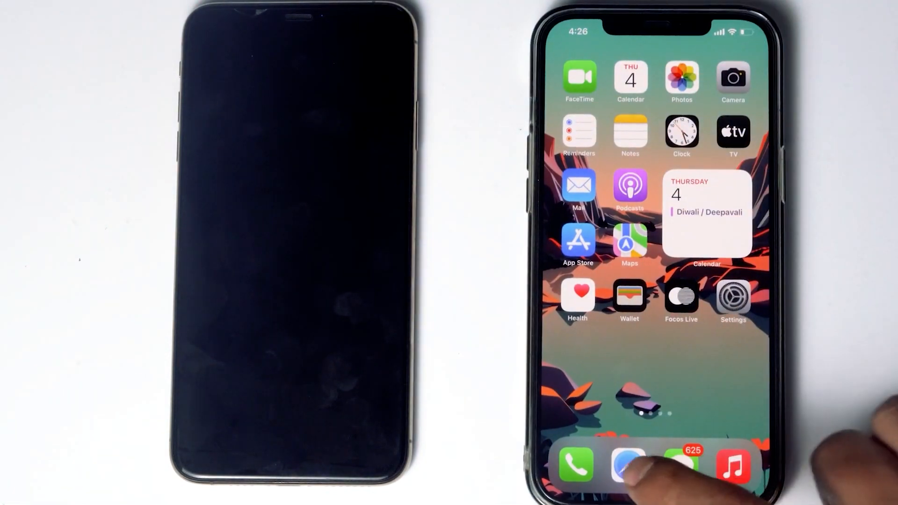
- Launch Safari and enter icloud.com in the address bar
{"action": "left_click", "coordinate": [629, 464]}
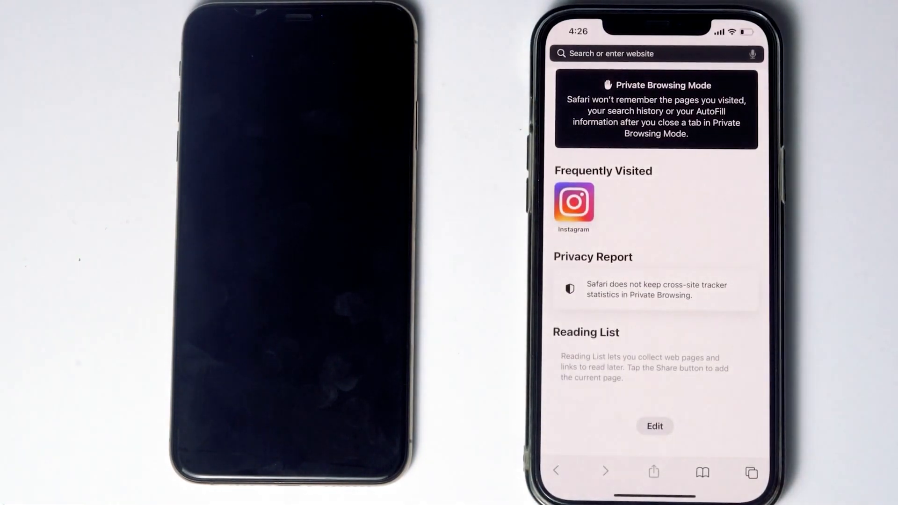
{"action": "left_click", "coordinate": [630, 54]}
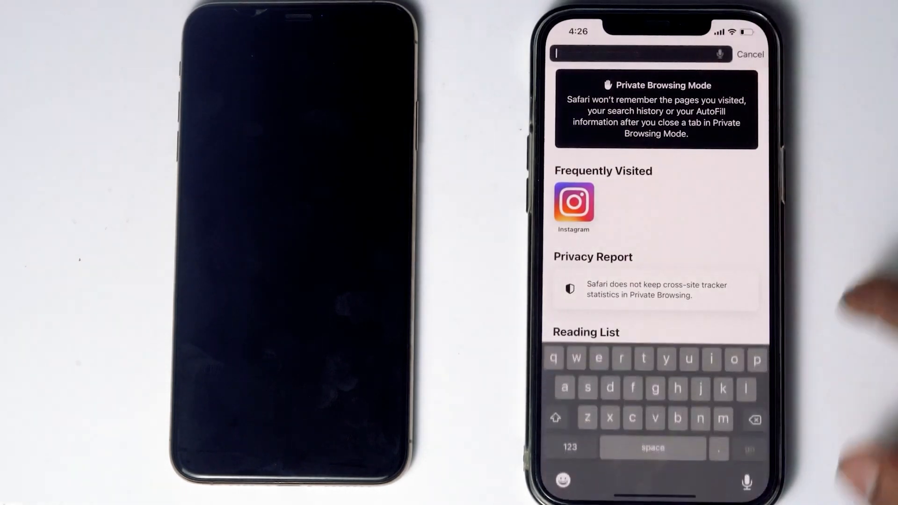
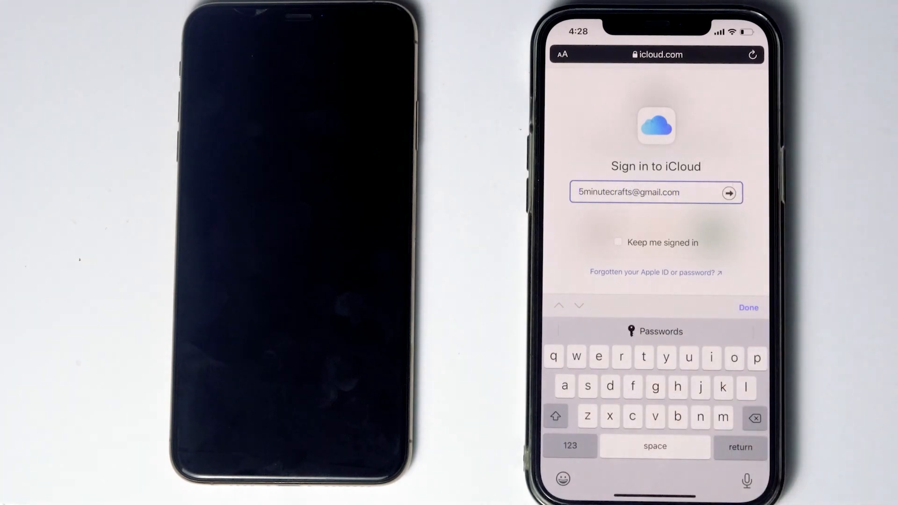
{"action": "left_click", "coordinate": [729, 192]}
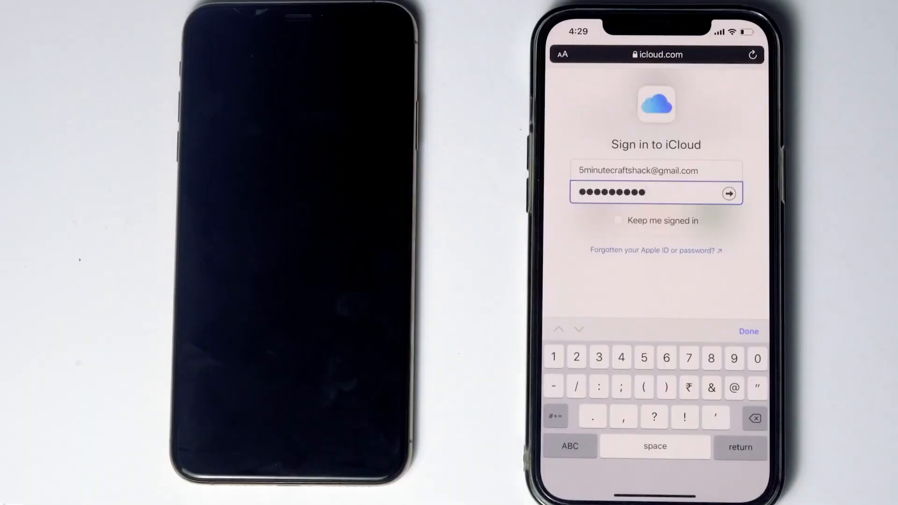
{"action": "left_click", "coordinate": [728, 193]}
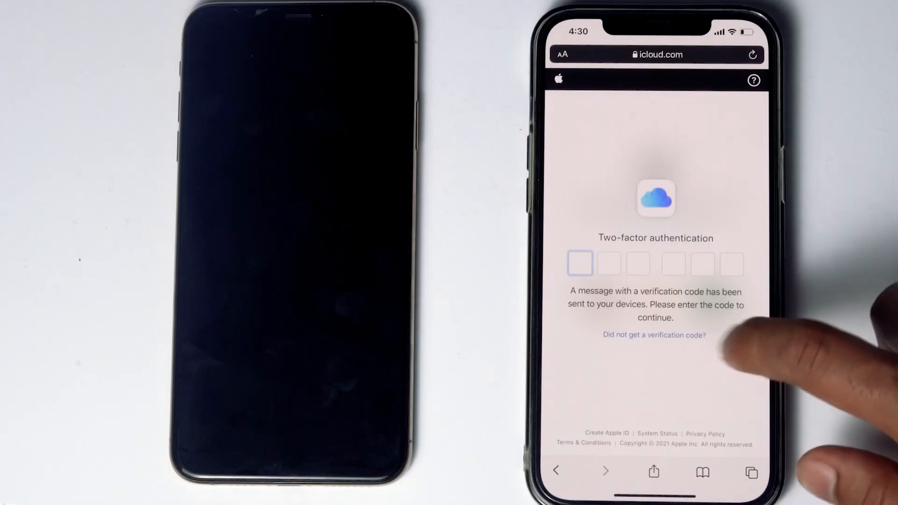
- Enter the six-digit verification code into the iCloud code boxes
{"action": "left_click", "coordinate": [654, 335]}
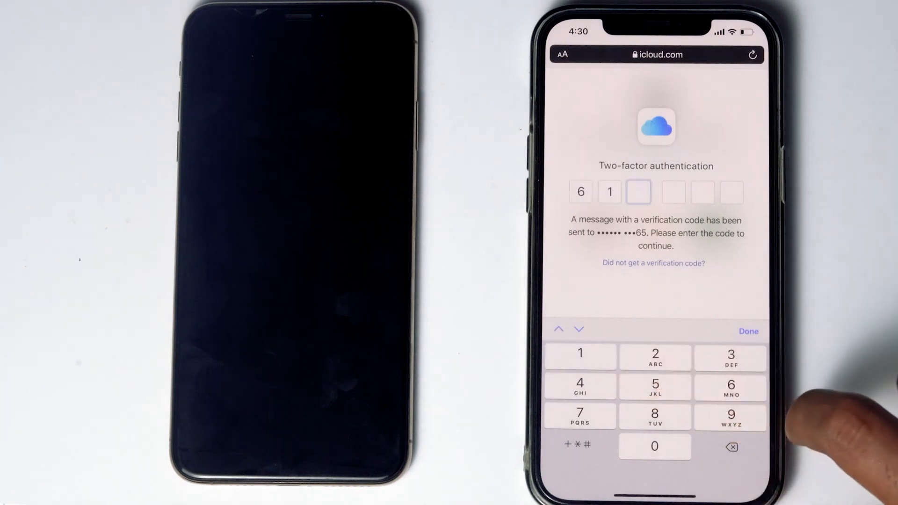
{"action": "left_click", "coordinate": [731, 387]}
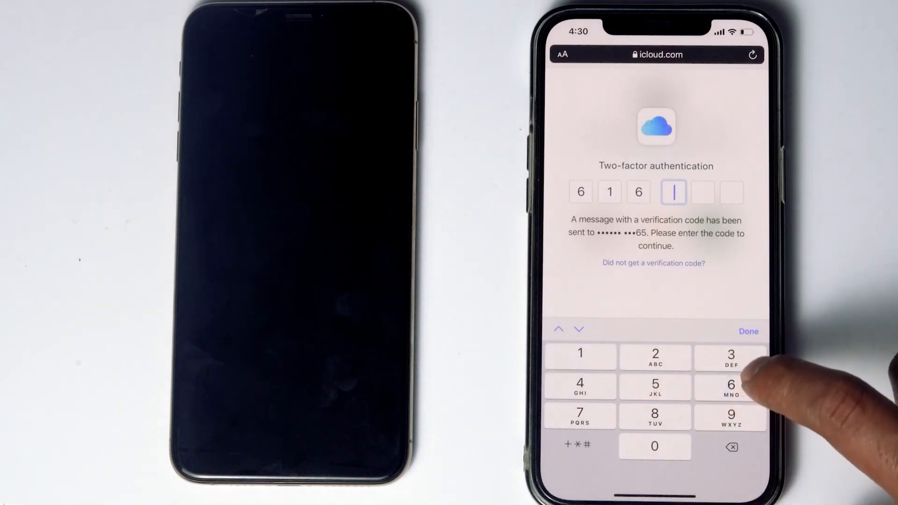
{"action": "left_click", "coordinate": [730, 356]}
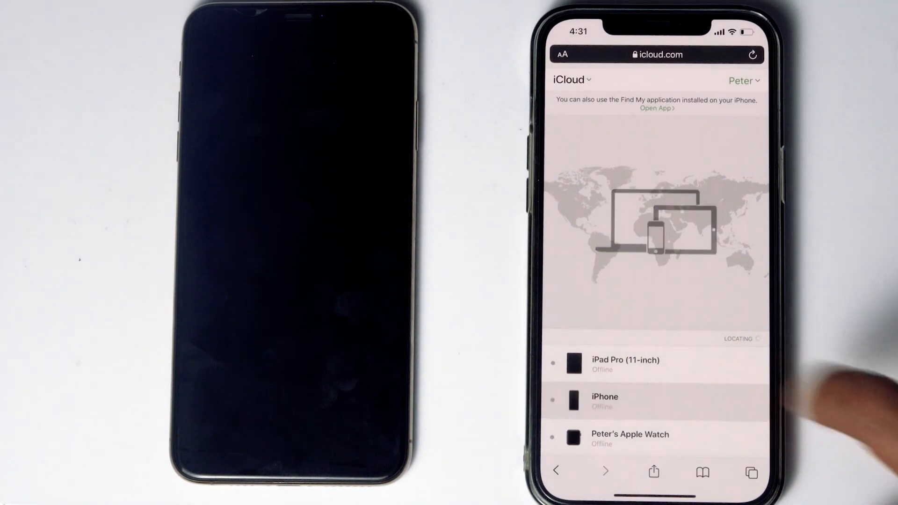
- Select the disabled iPhone on the map and confirm Erase iPhone
{"action": "left_click", "coordinate": [604, 401]}
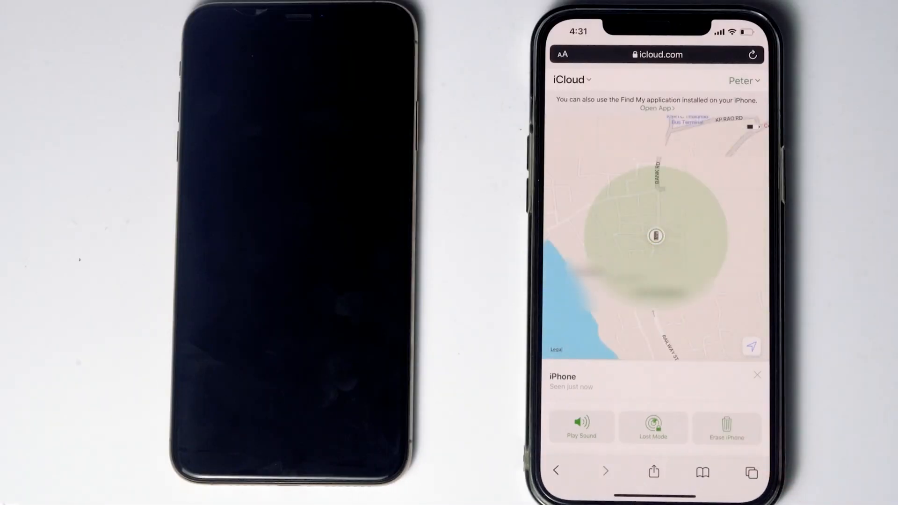
{"action": "left_click", "coordinate": [727, 427]}
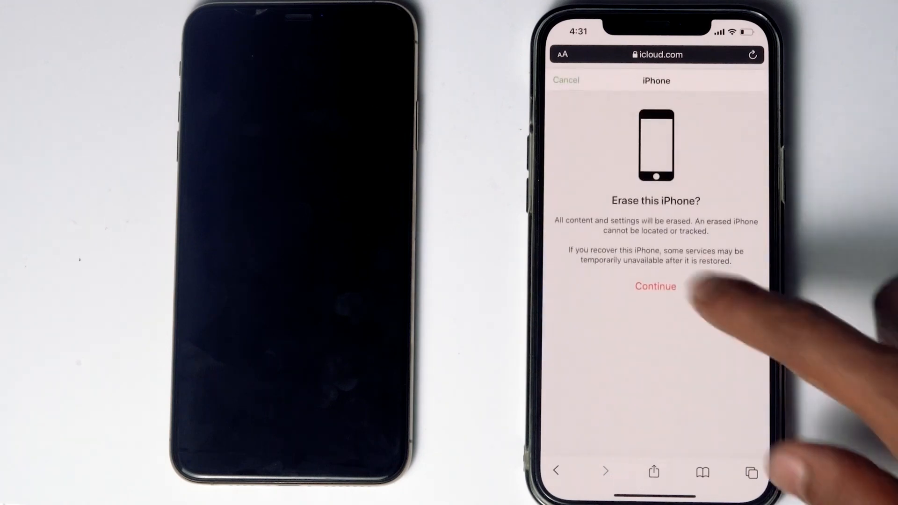
{"action": "left_click", "coordinate": [656, 286]}
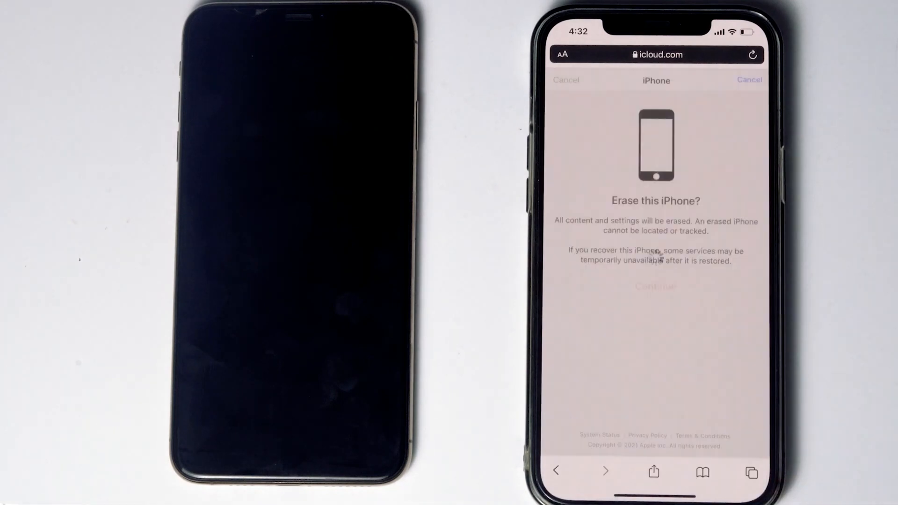
{"action": "left_click", "coordinate": [656, 286]}
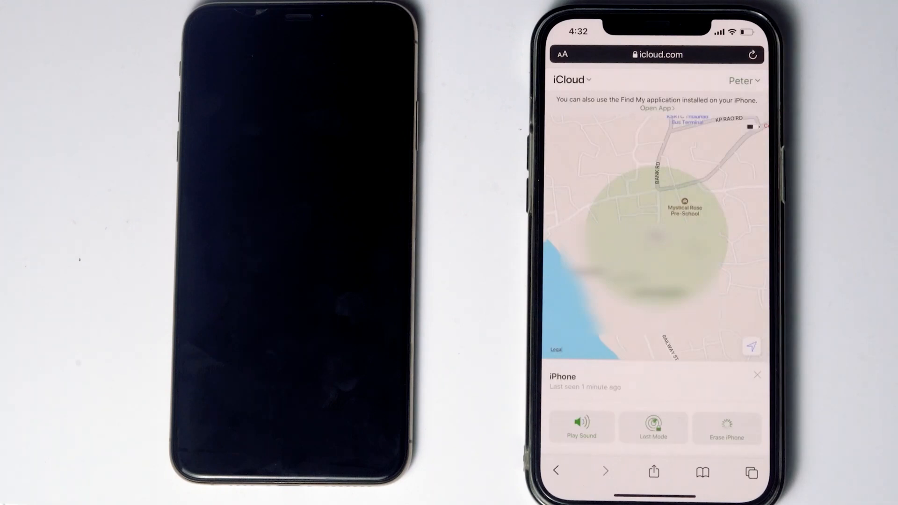
{"action": "left_click", "coordinate": [726, 426]}
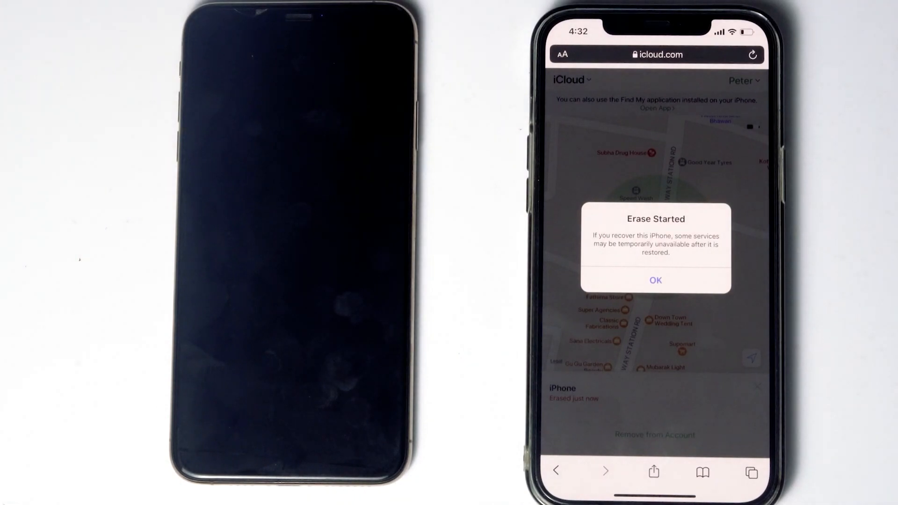
- Dismiss the Erase Started alert with OK
{"action": "left_click", "coordinate": [655, 281]}
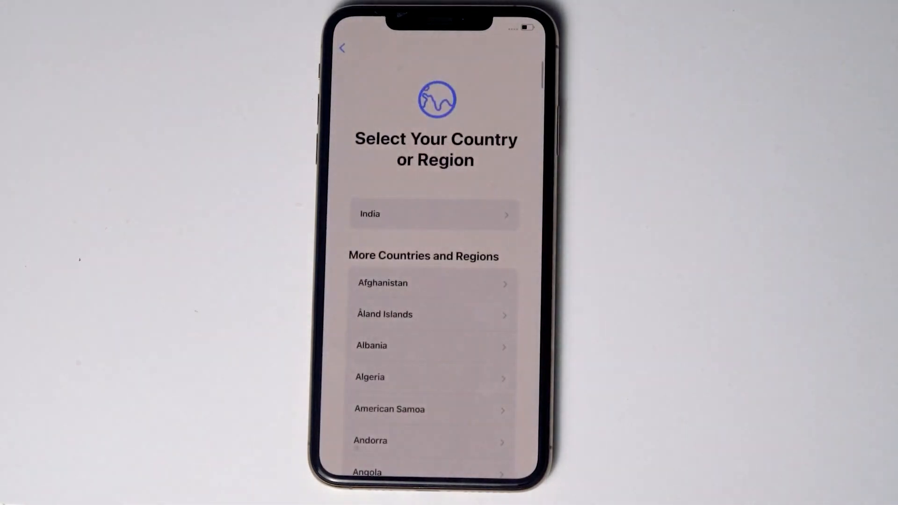
- Choose India as the region and accept the suggested languages
{"action": "left_click", "coordinate": [433, 214]}
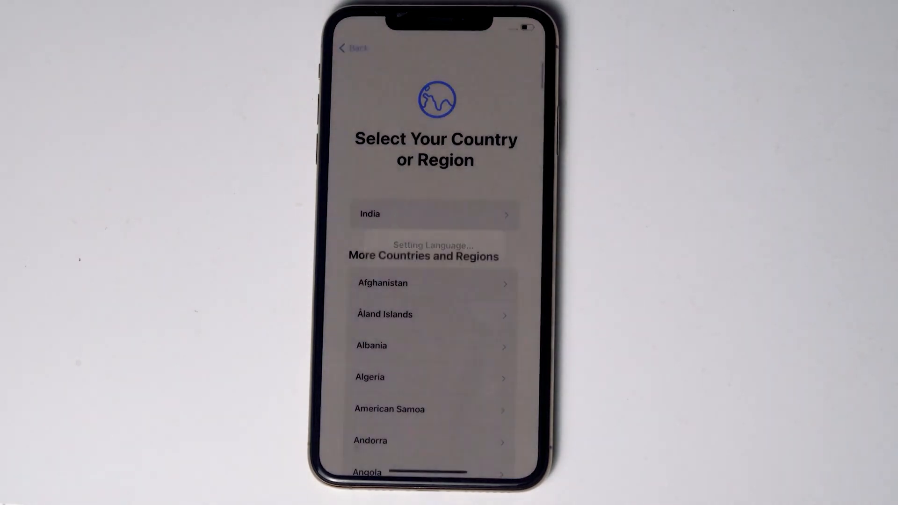
{"action": "left_click", "coordinate": [435, 214]}
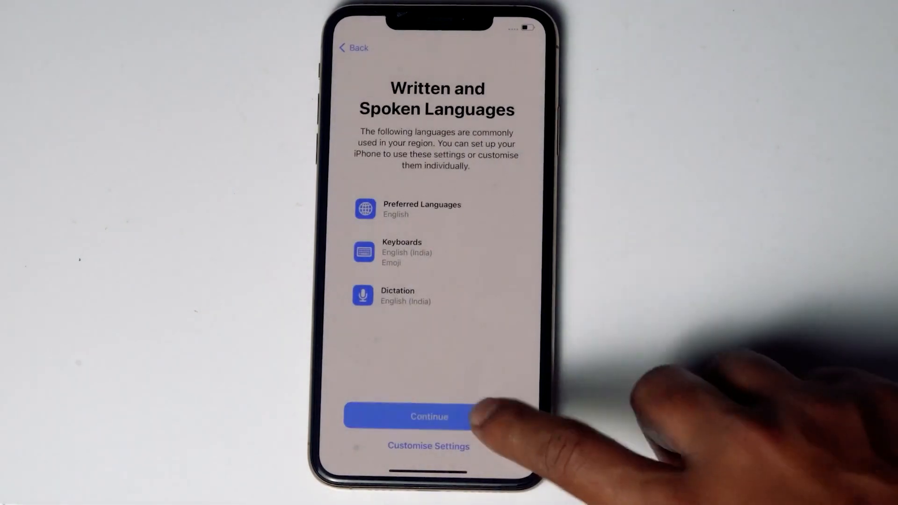
{"action": "left_click", "coordinate": [428, 416]}
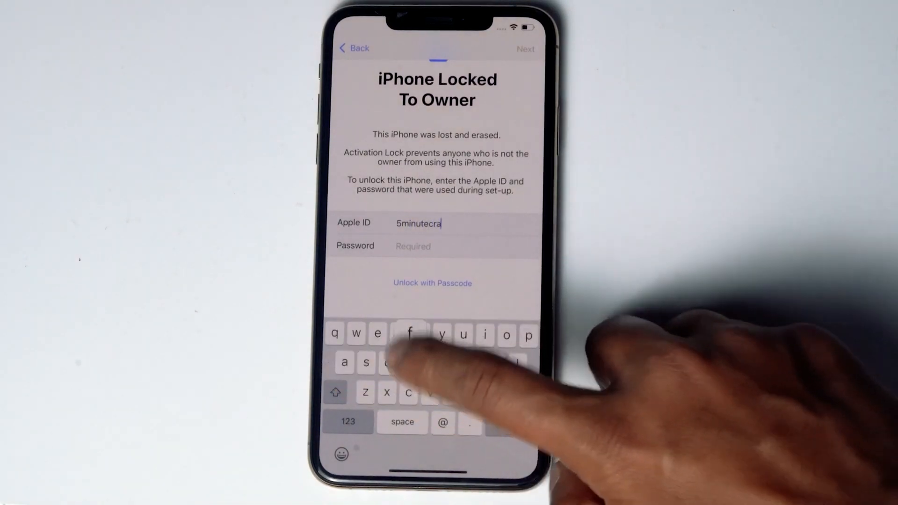
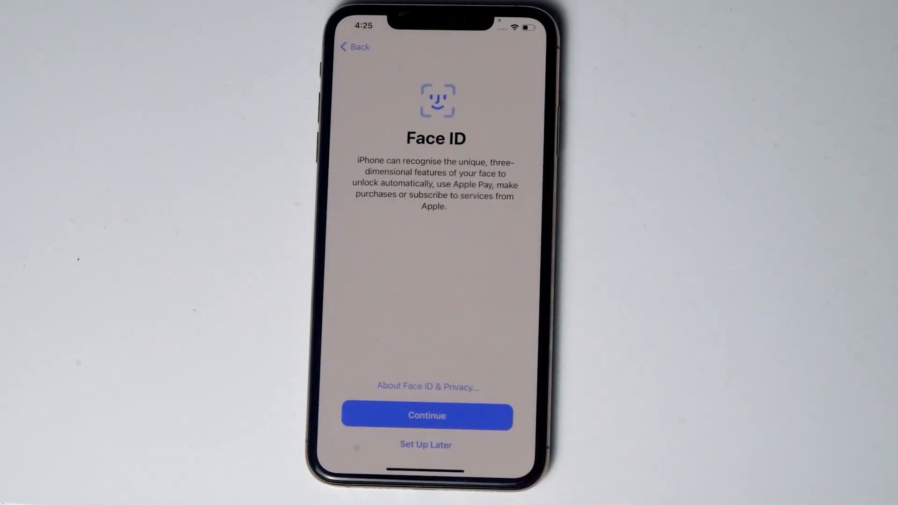
- Postpone Face ID and begin creating the six-digit passcode
{"action": "left_click", "coordinate": [426, 416]}
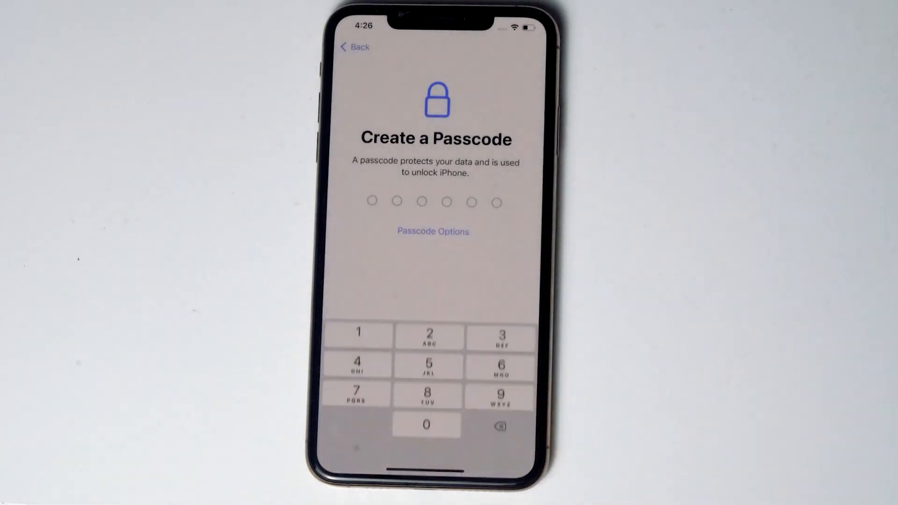
{"action": "left_click", "coordinate": [433, 231]}
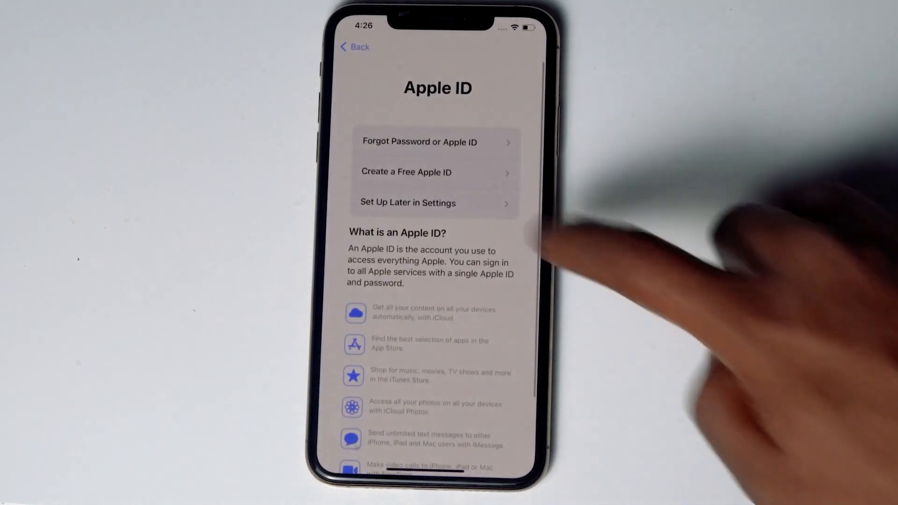
- Skip Apple ID sign-in, pass updates, iMessage, Siri, and keep Light appearance
{"action": "left_click", "coordinate": [407, 202]}
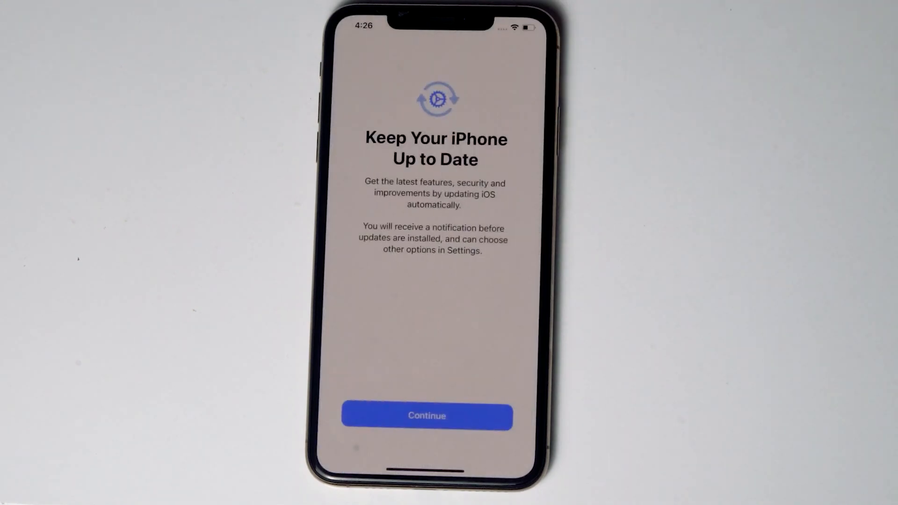
{"action": "left_click", "coordinate": [426, 416]}
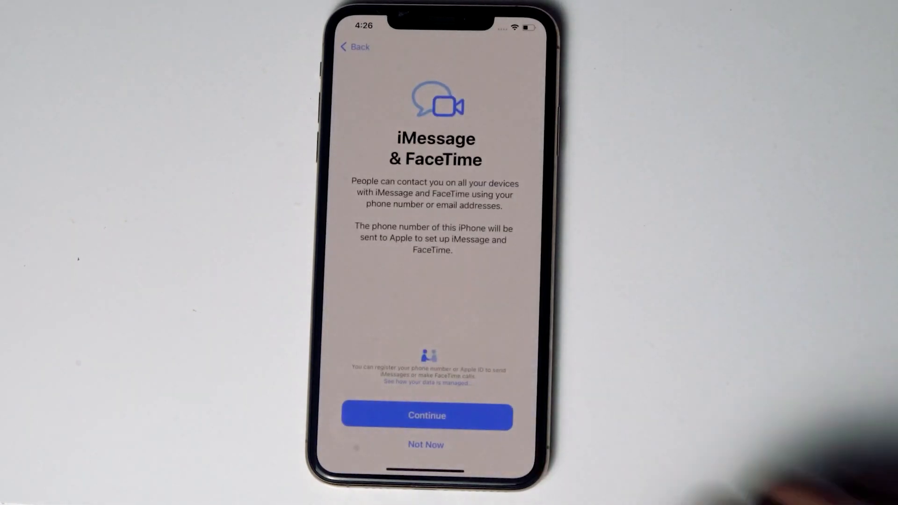
{"action": "left_click", "coordinate": [426, 416]}
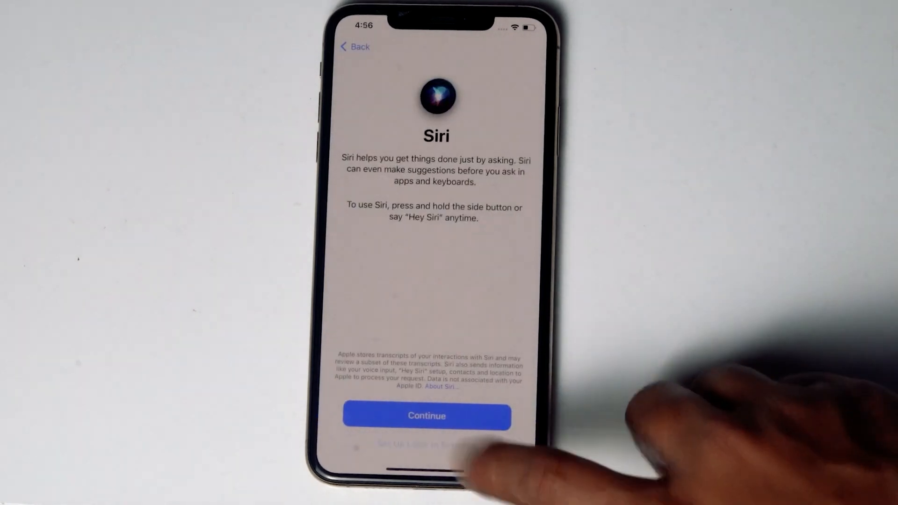
{"action": "left_click", "coordinate": [426, 416]}
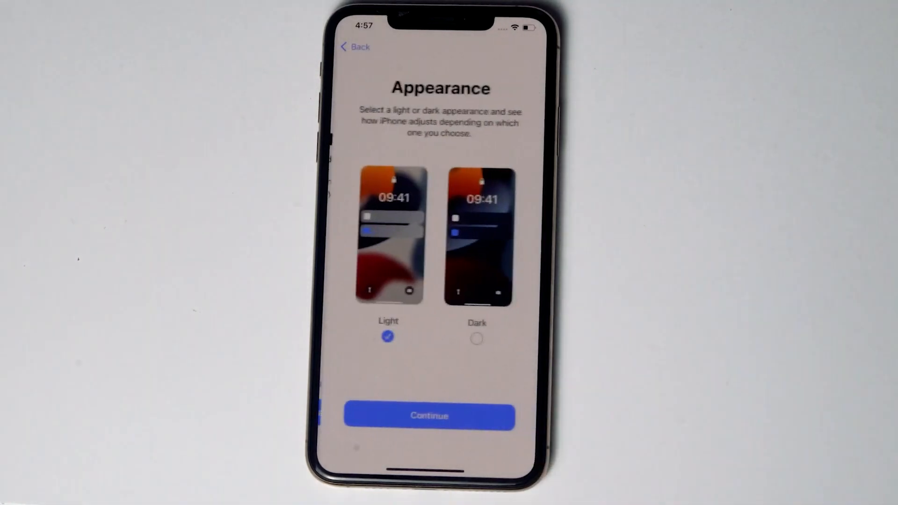
{"action": "left_click", "coordinate": [429, 416]}
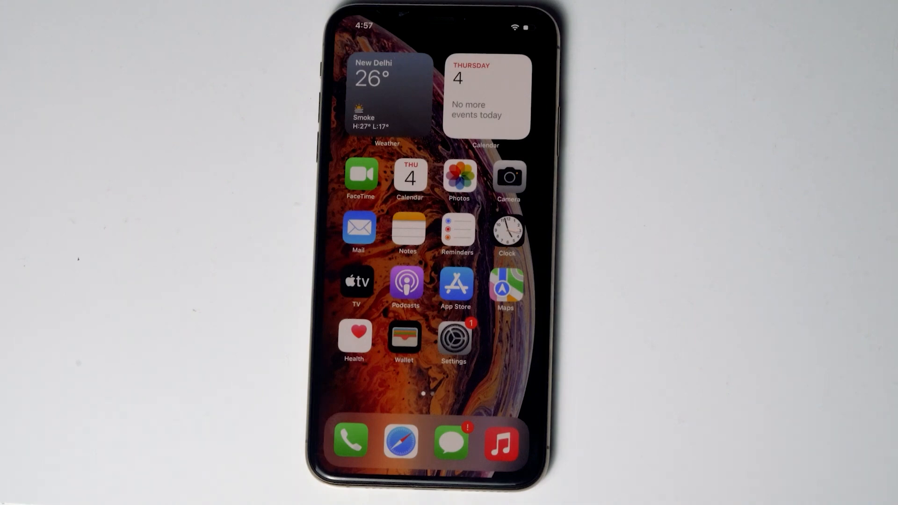
- Launch Settings from the home screen and scroll the main list
{"action": "left_click", "coordinate": [453, 337]}
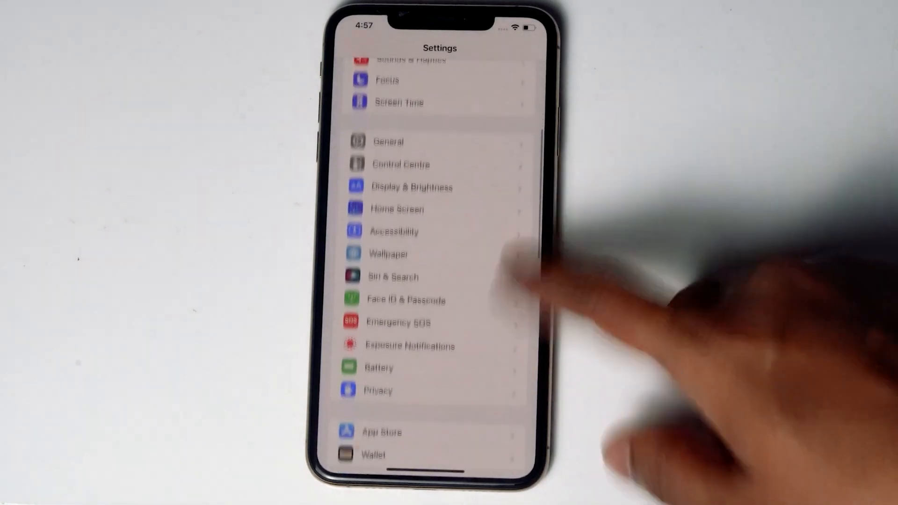
{"action": "scroll", "scroll_direction": "down", "scroll_amount": 3}
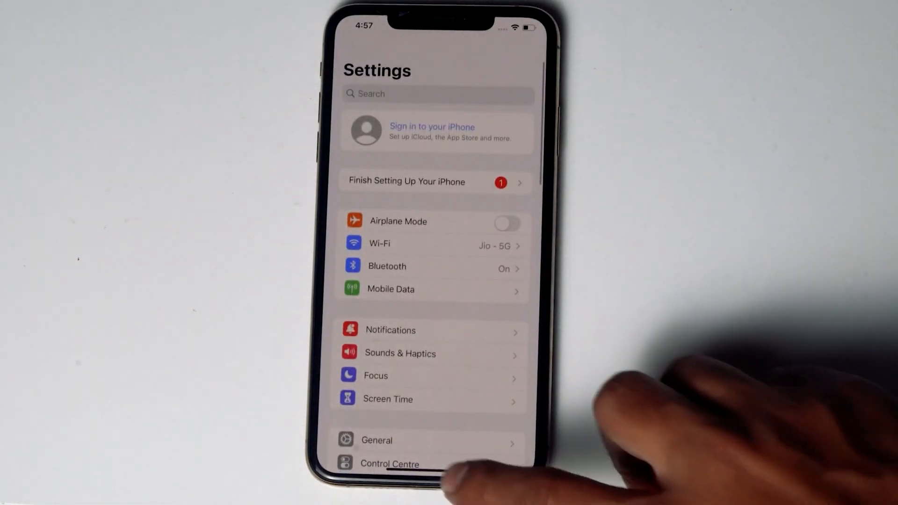